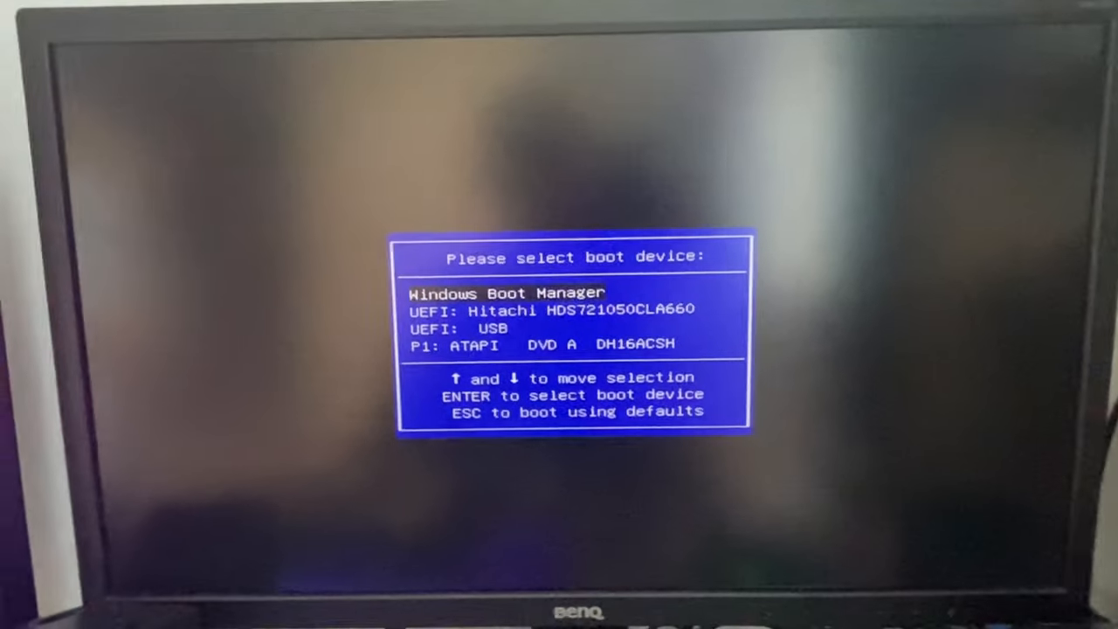
# Boot from Windows Boot Manager, keep English (United States) settings, and begin the install
pyautogui.press('enter')
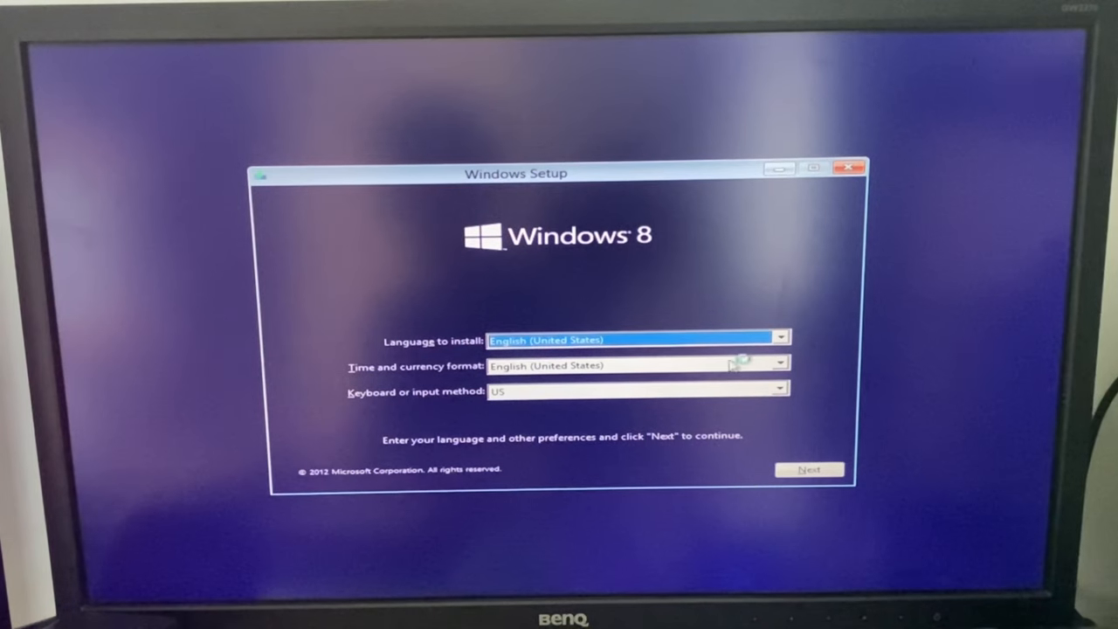
pyautogui.click(777, 365)
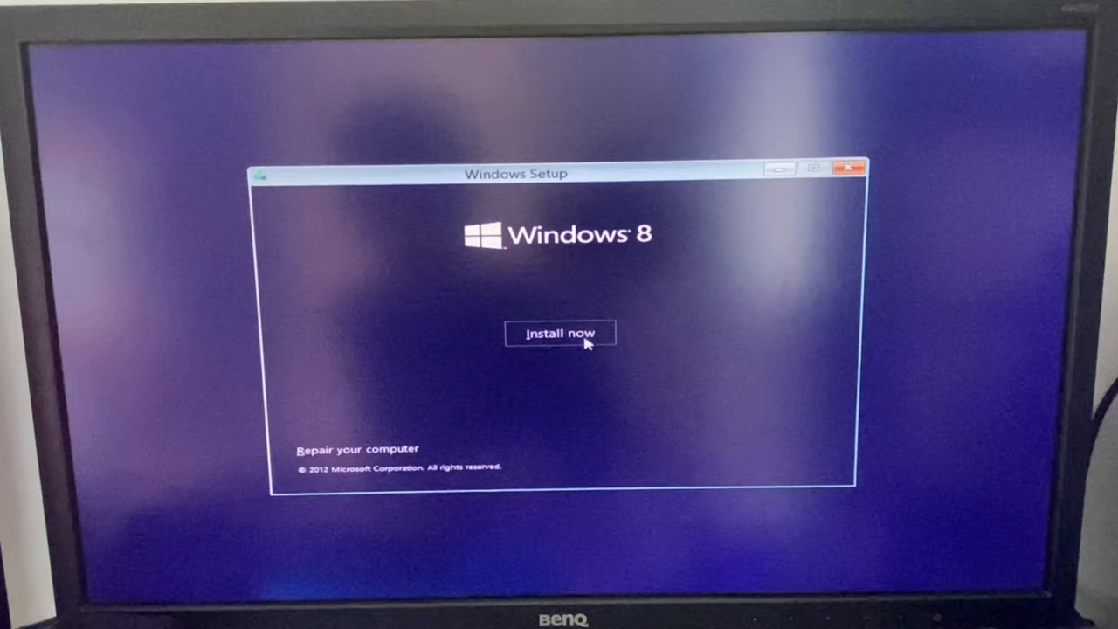
pyautogui.click(560, 333)
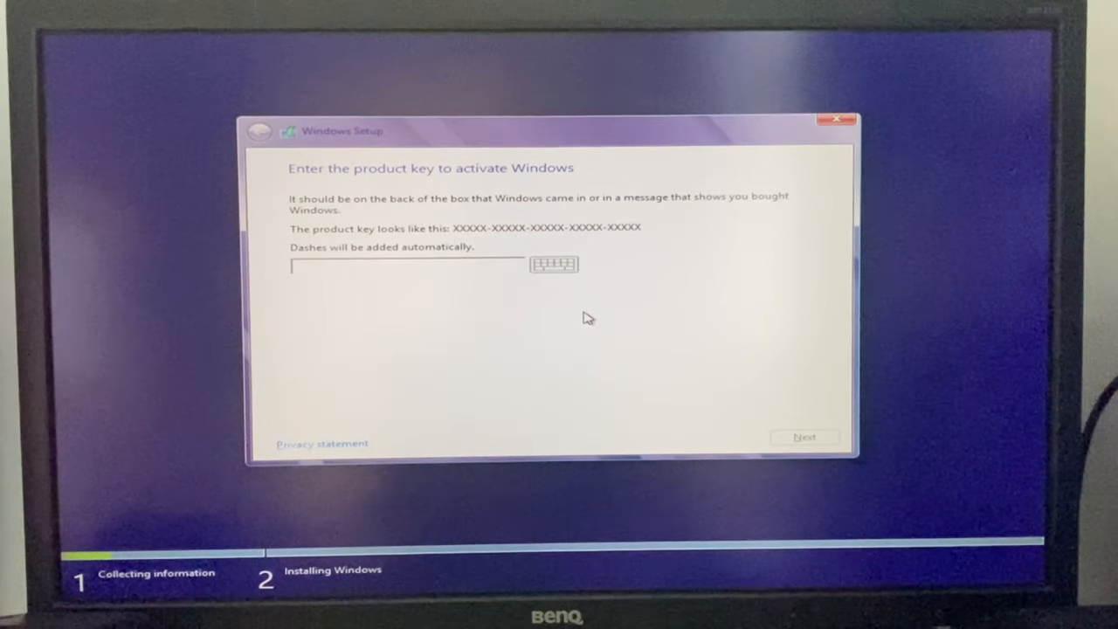
# Enter the product key and accept the Windows 8 Pro license terms
pyautogui.click(406, 265)
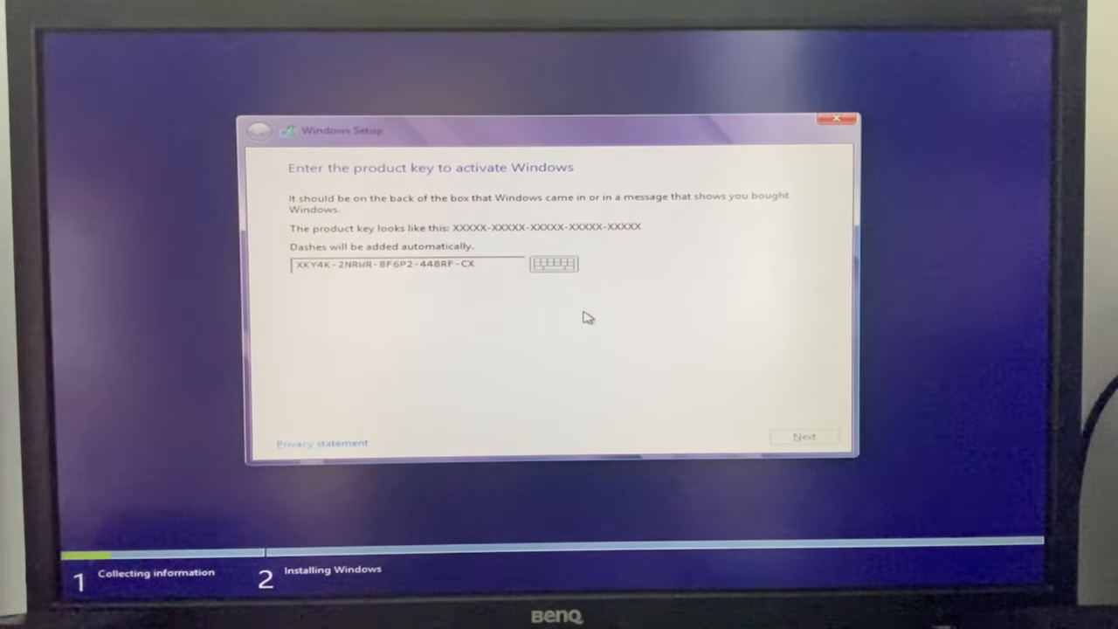
pyautogui.click(803, 436)
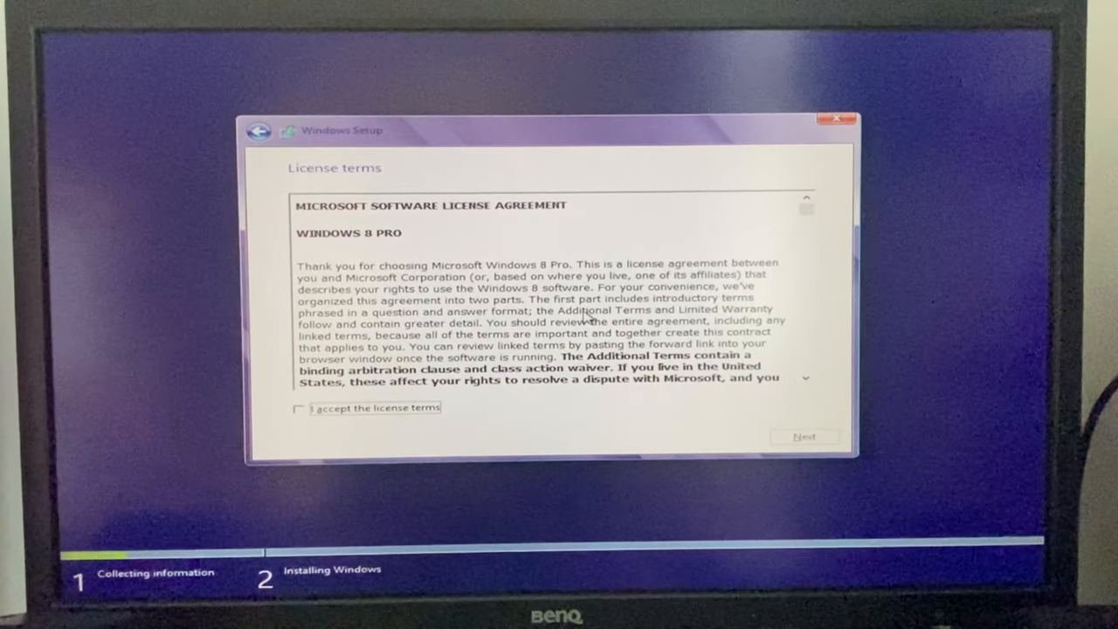
pyautogui.click(299, 407)
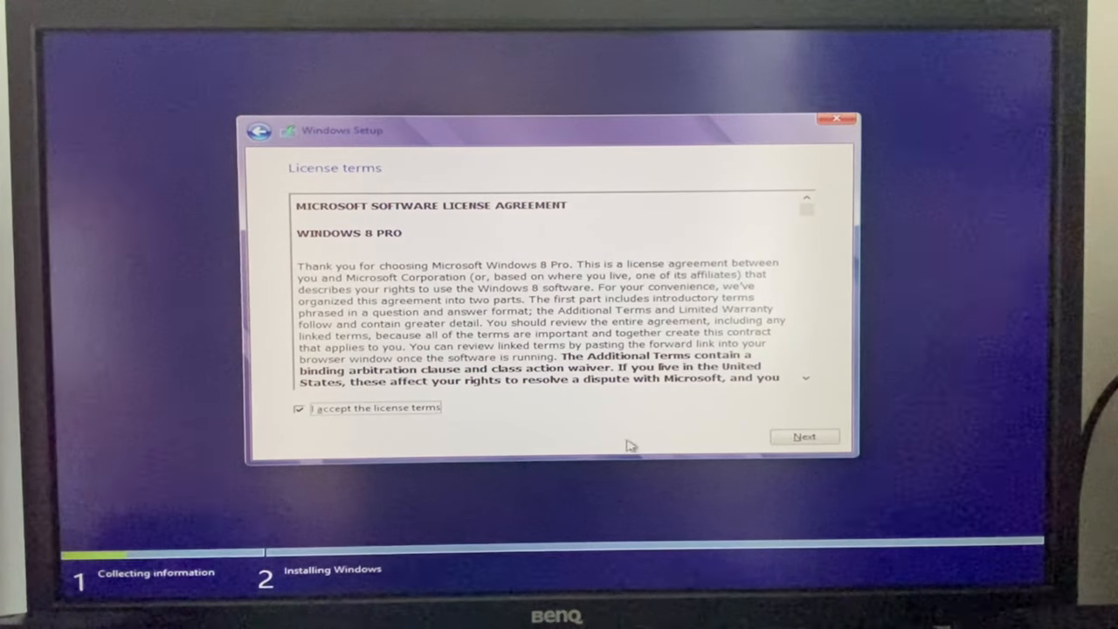
pyautogui.click(803, 436)
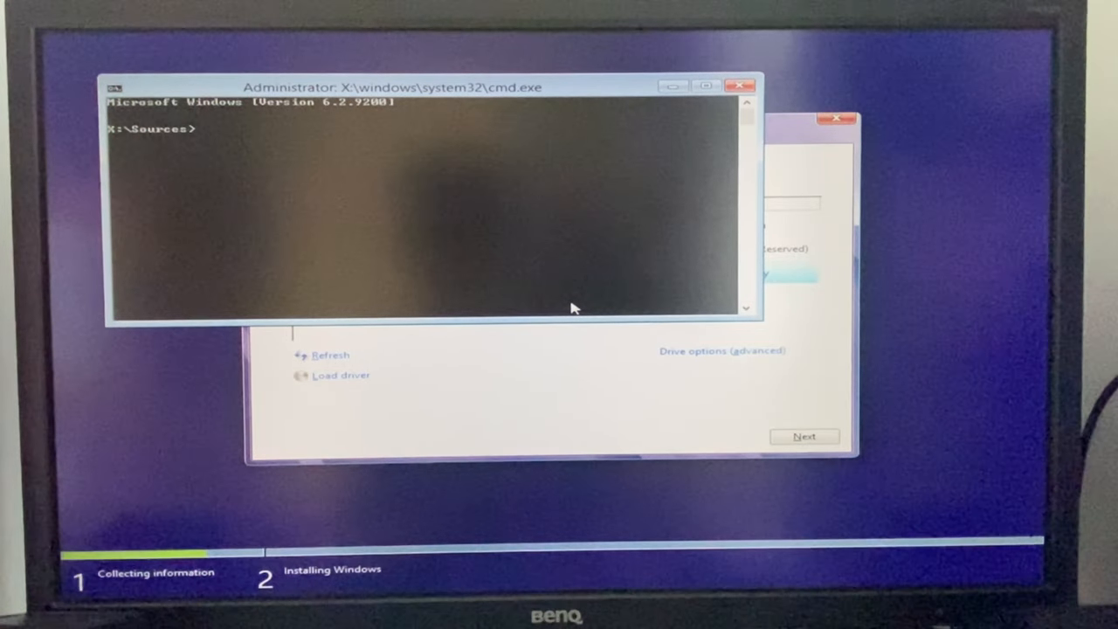
# Clean the 465 GB Disk 0 with diskpart (list disk, select disk 0) and close Command Prompt
pyautogui.write('diskpart')
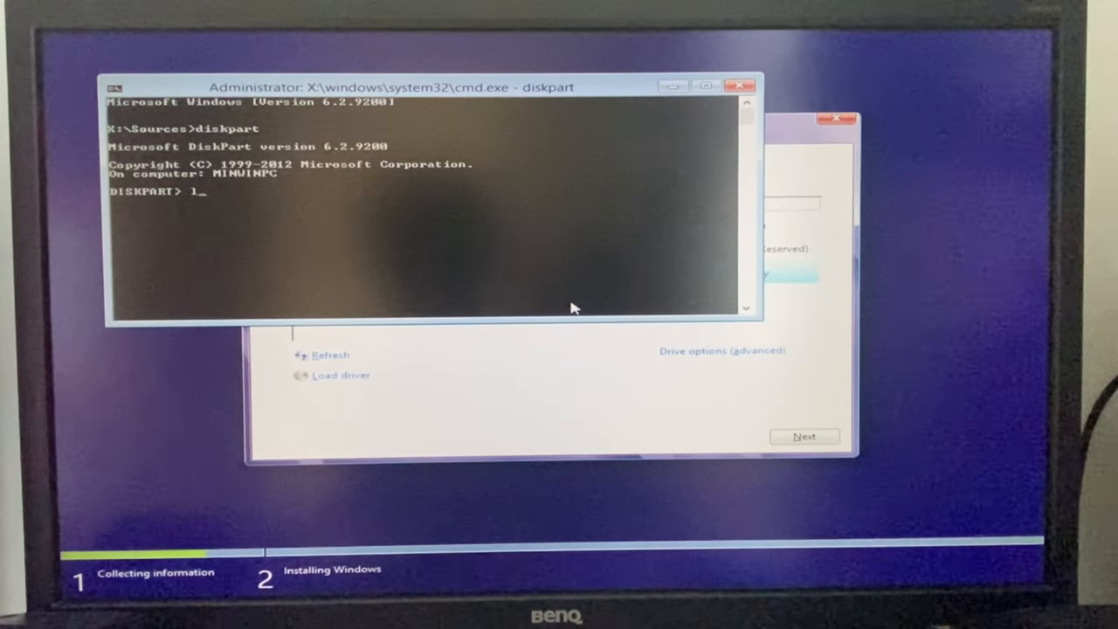
pyautogui.write('list disk')
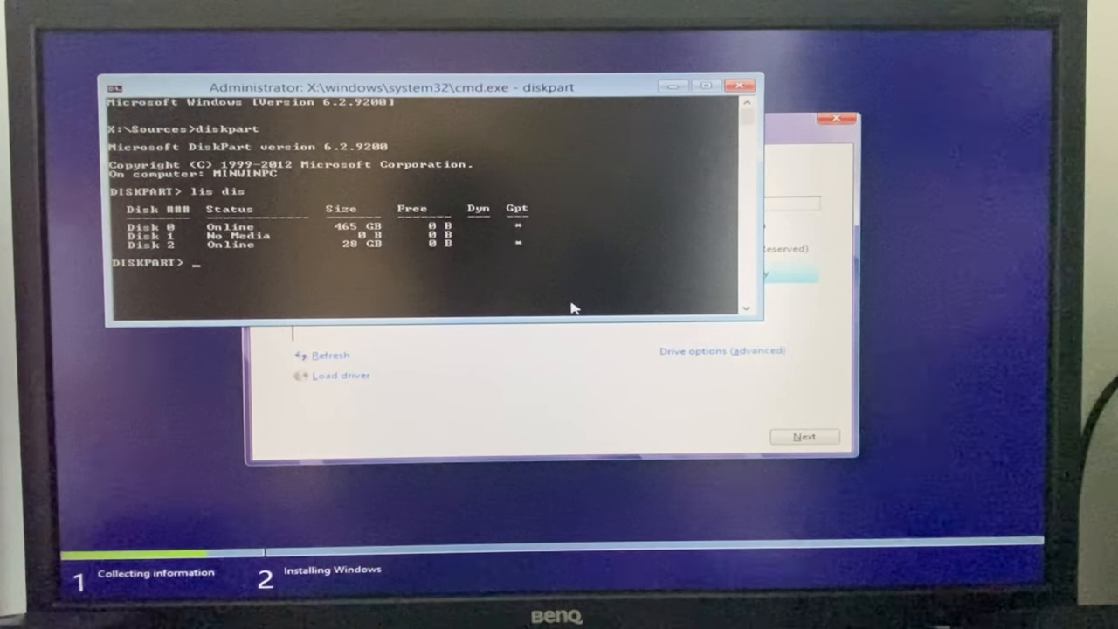
pyautogui.write('sel dis 0')
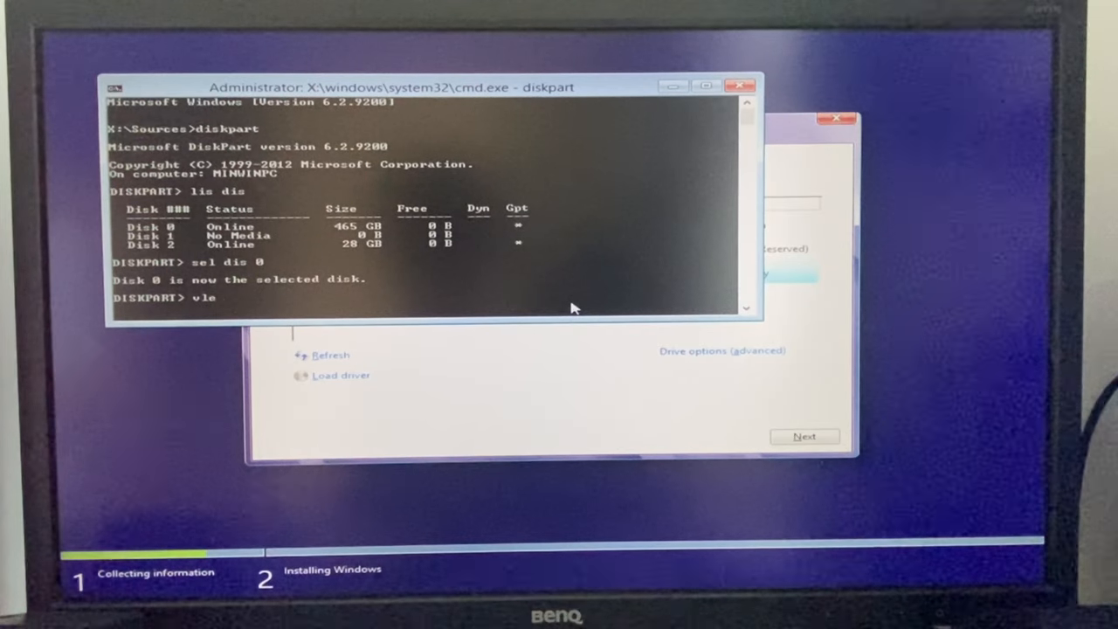
pyautogui.write('clear')
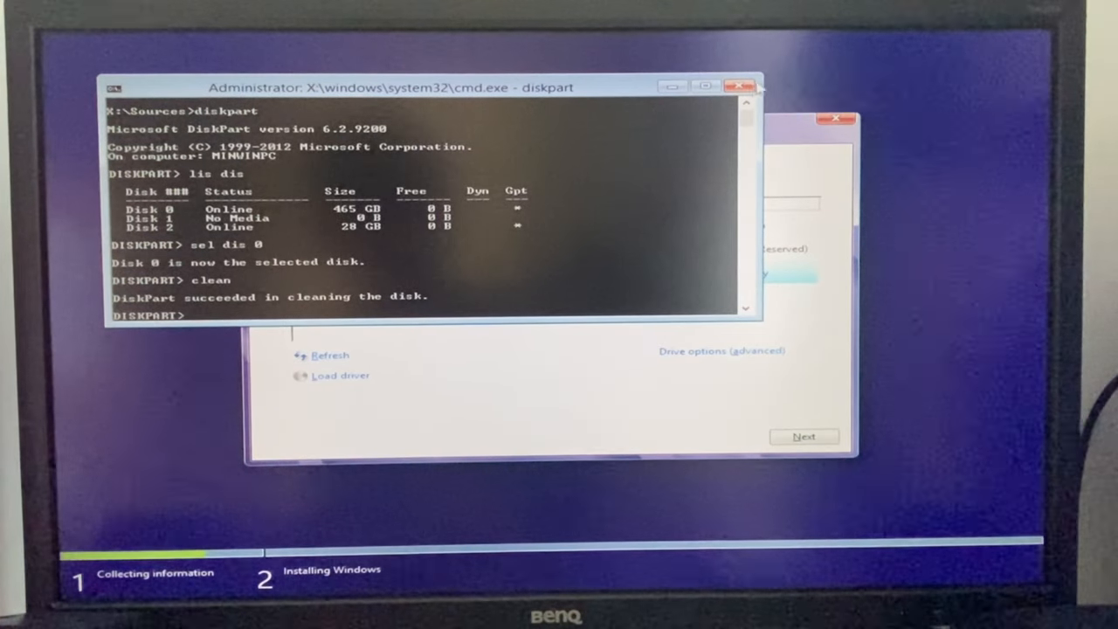
pyautogui.click(747, 86)
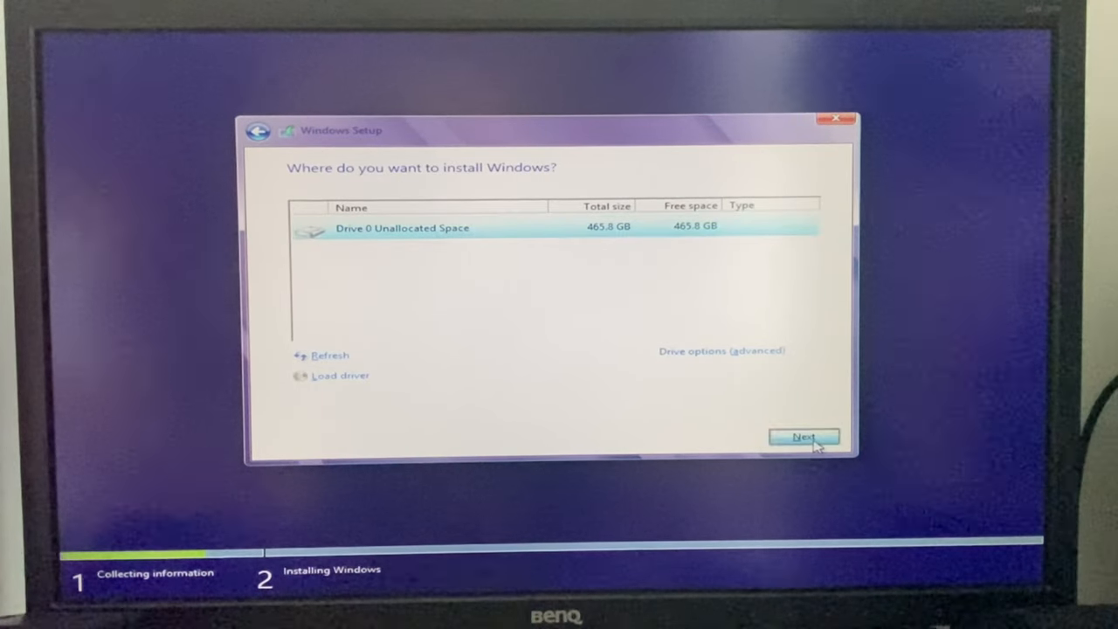
# Select Drive 0's 465.8 GB unallocated space and let the installation run
pyautogui.click(802, 436)
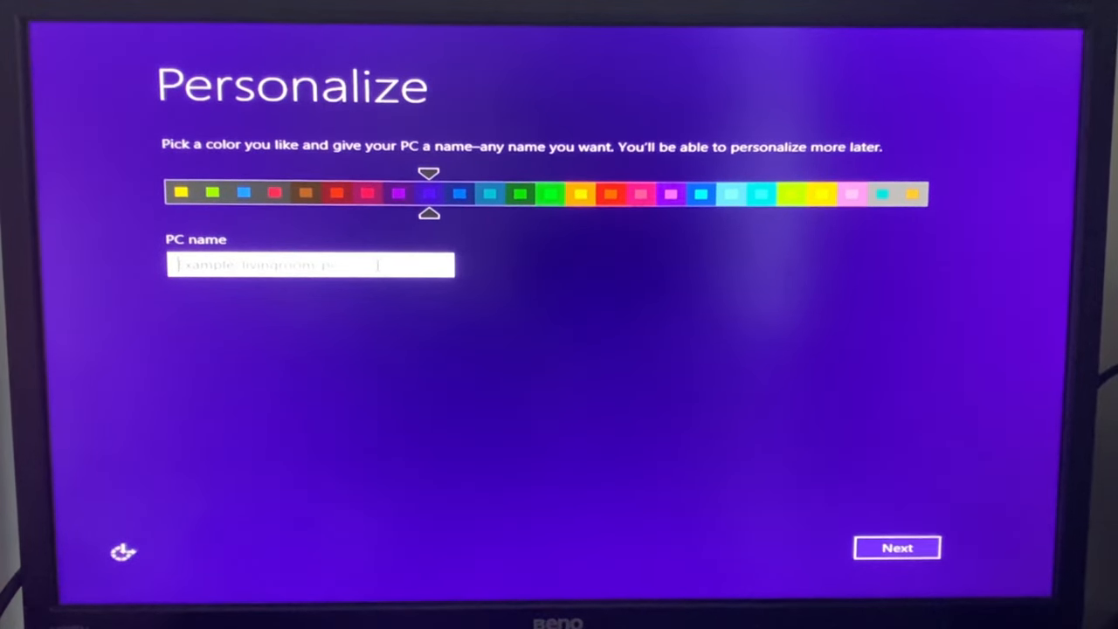
# Name the PC Aspire-X1430
pyautogui.write('Aspire X')
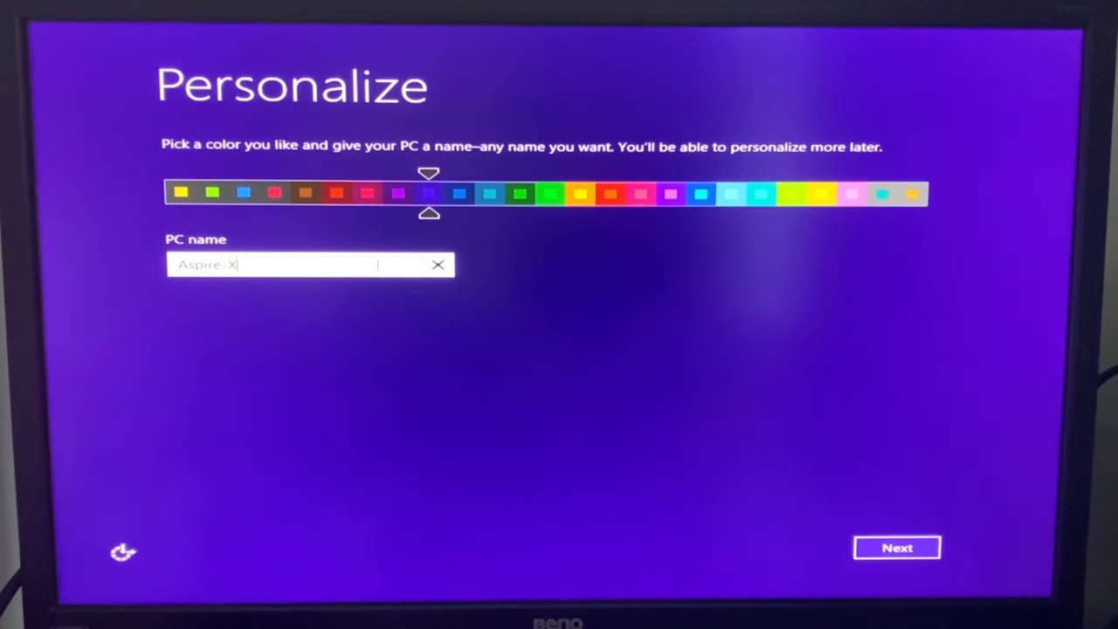
pyautogui.write('1430')
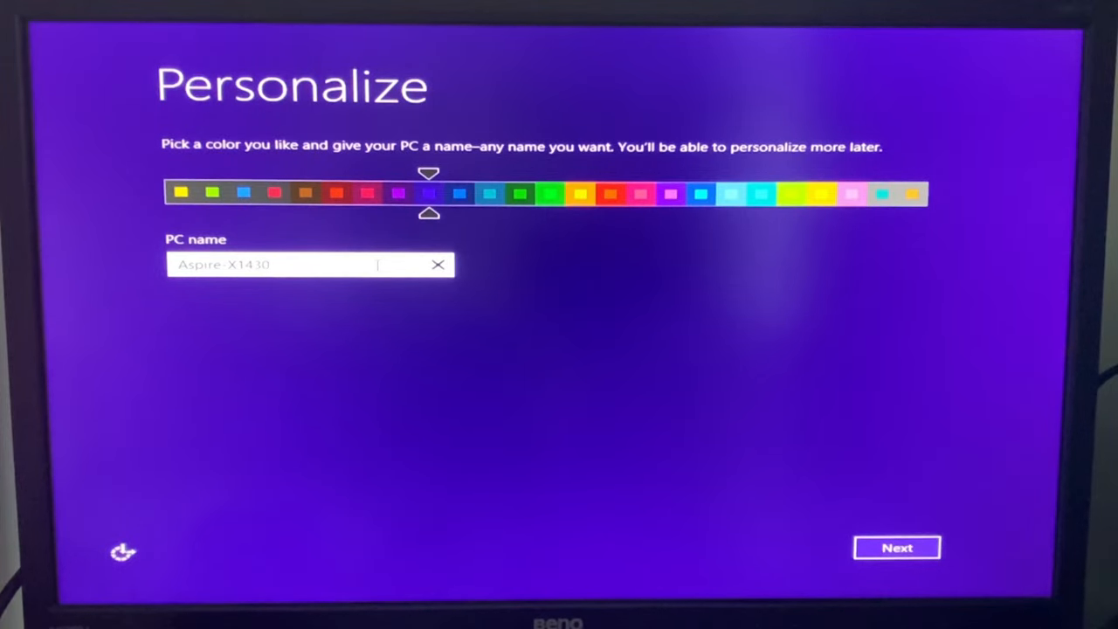
pyautogui.click(896, 547)
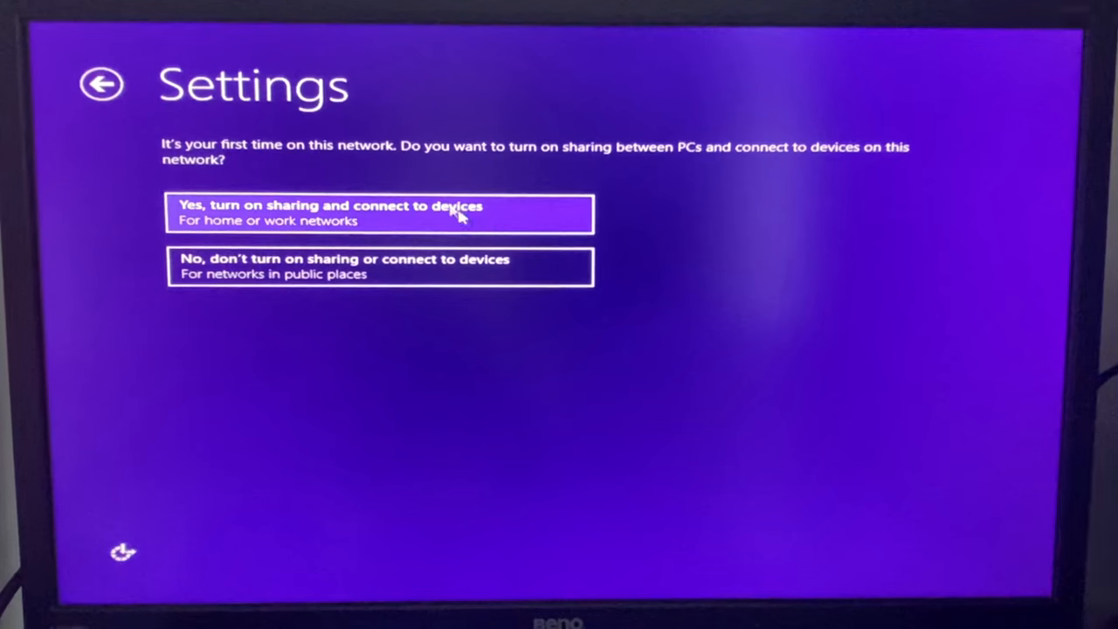
pyautogui.moveTo(362, 174)
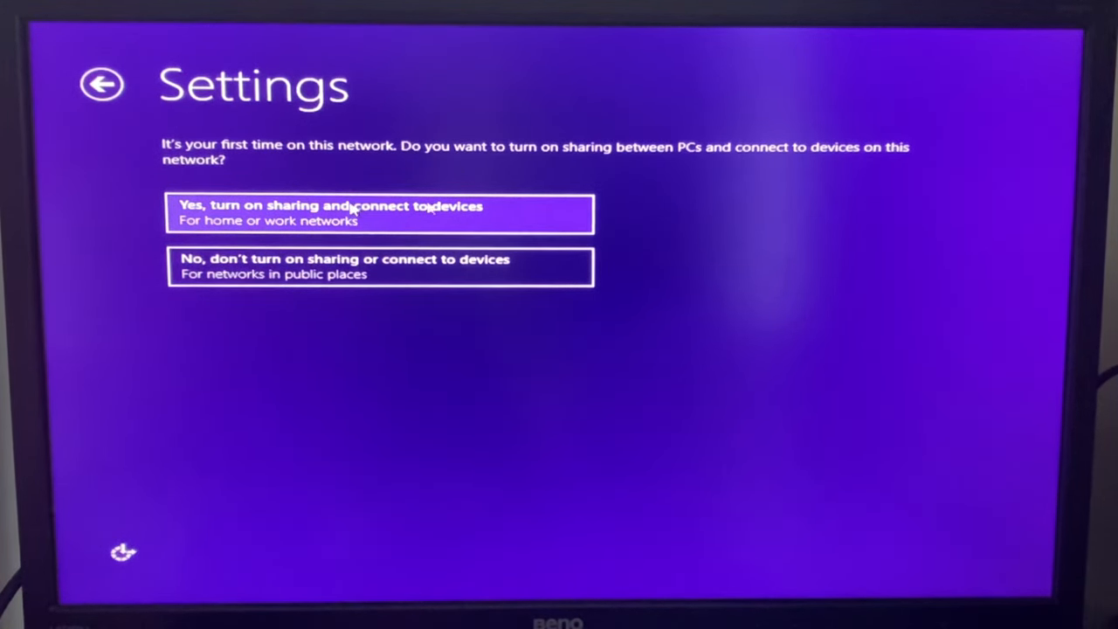
# Turn on device sharing and keep automatic important and recommended updates
pyautogui.click(380, 213)
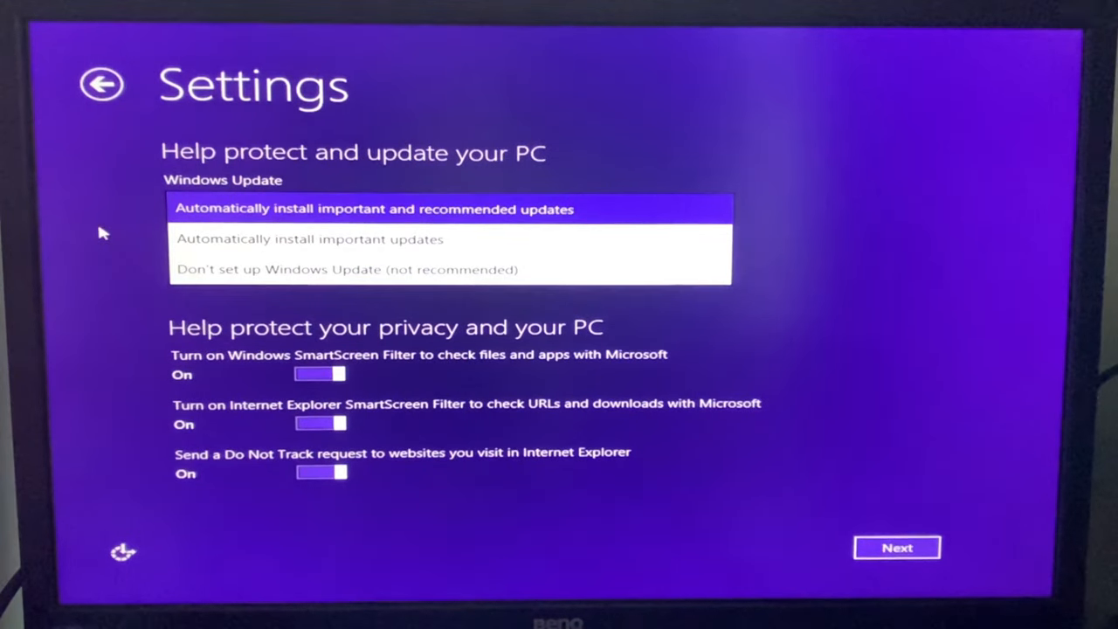
pyautogui.click(375, 208)
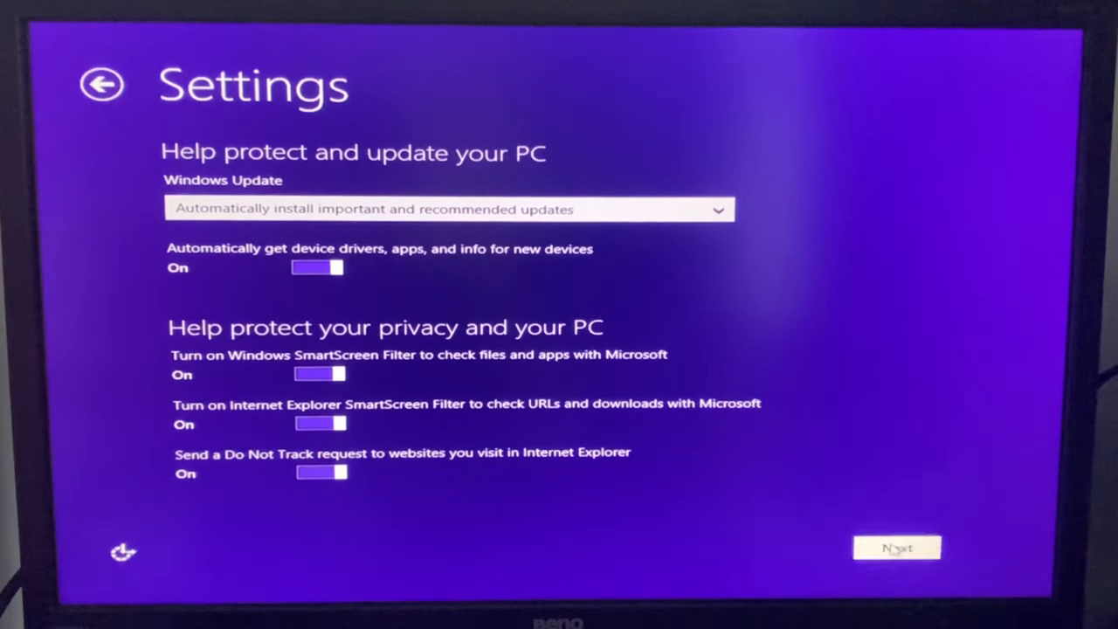
pyautogui.click(896, 548)
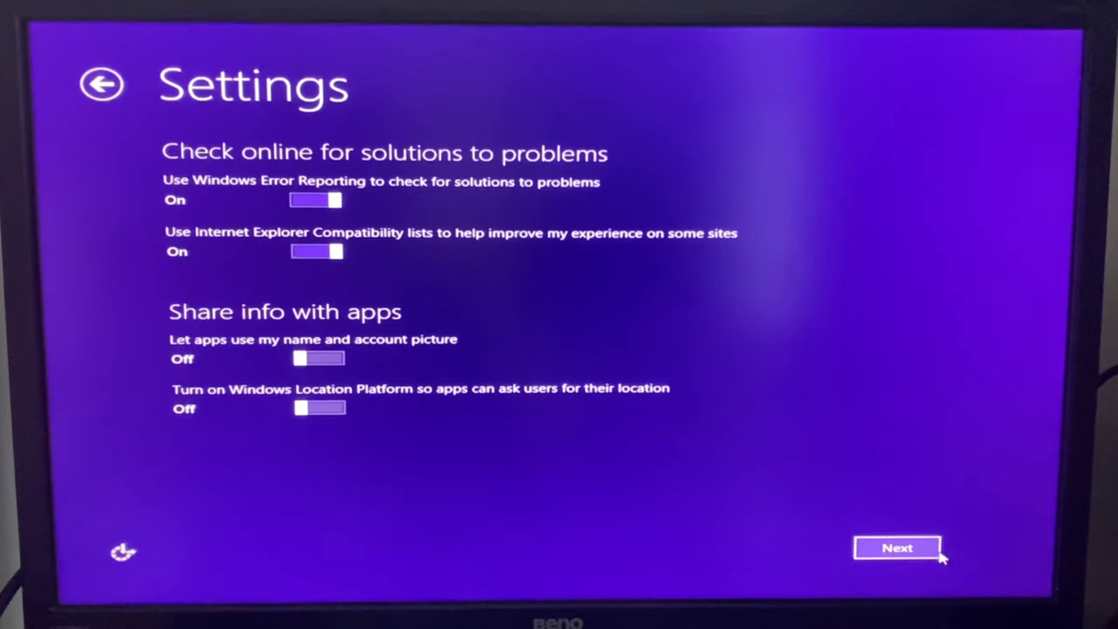
pyautogui.click(896, 547)
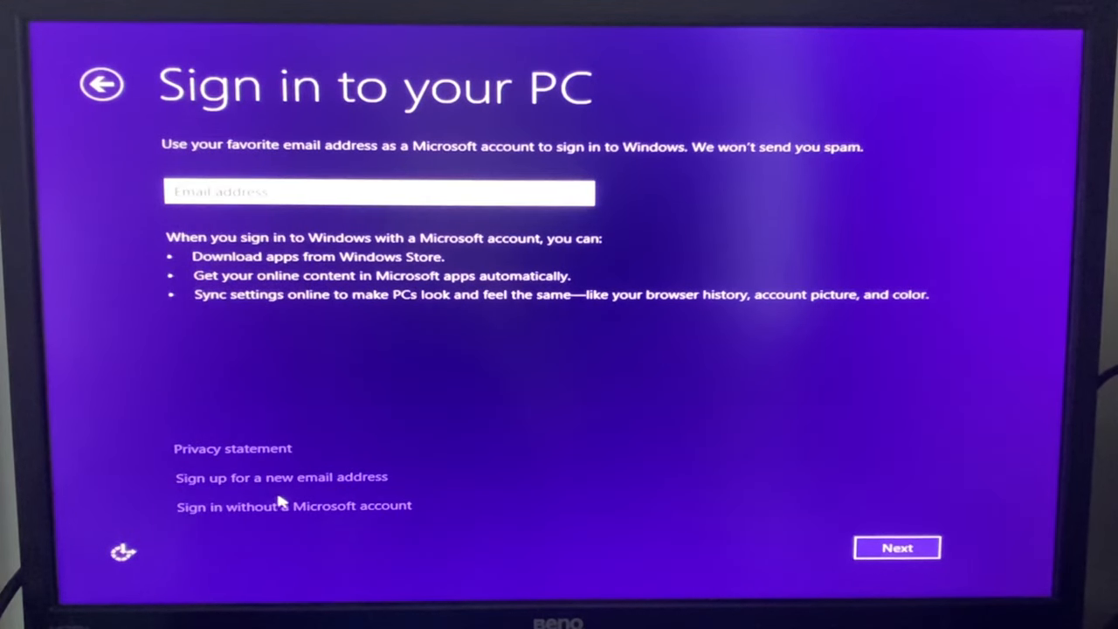
# Create local account 'Whale' without a Microsoft account and finish setup
pyautogui.click(293, 505)
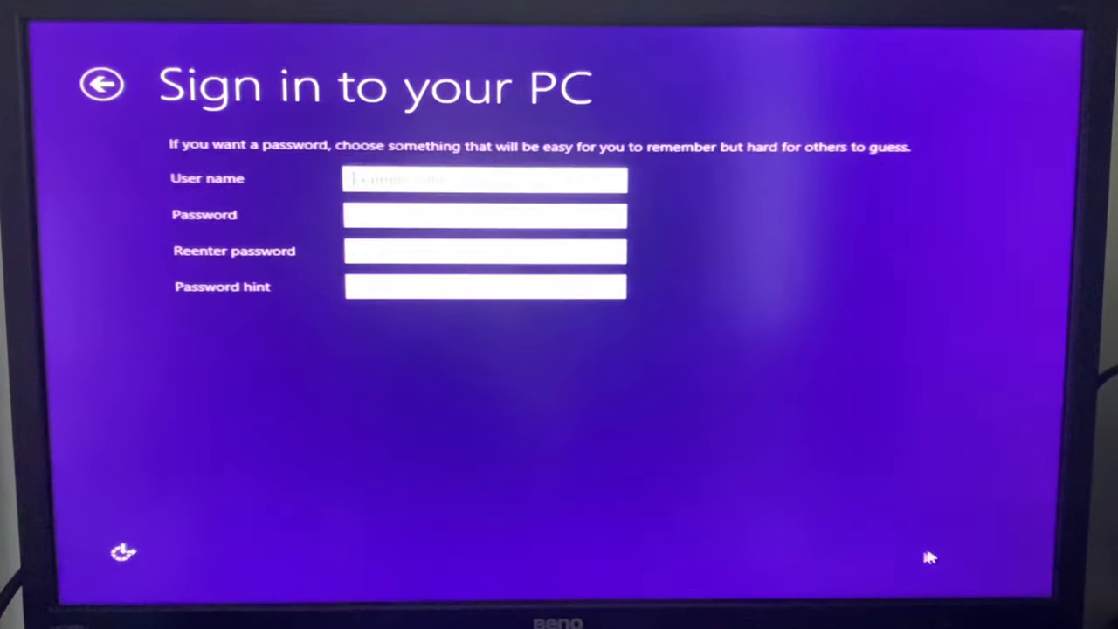
pyautogui.write('Whale')
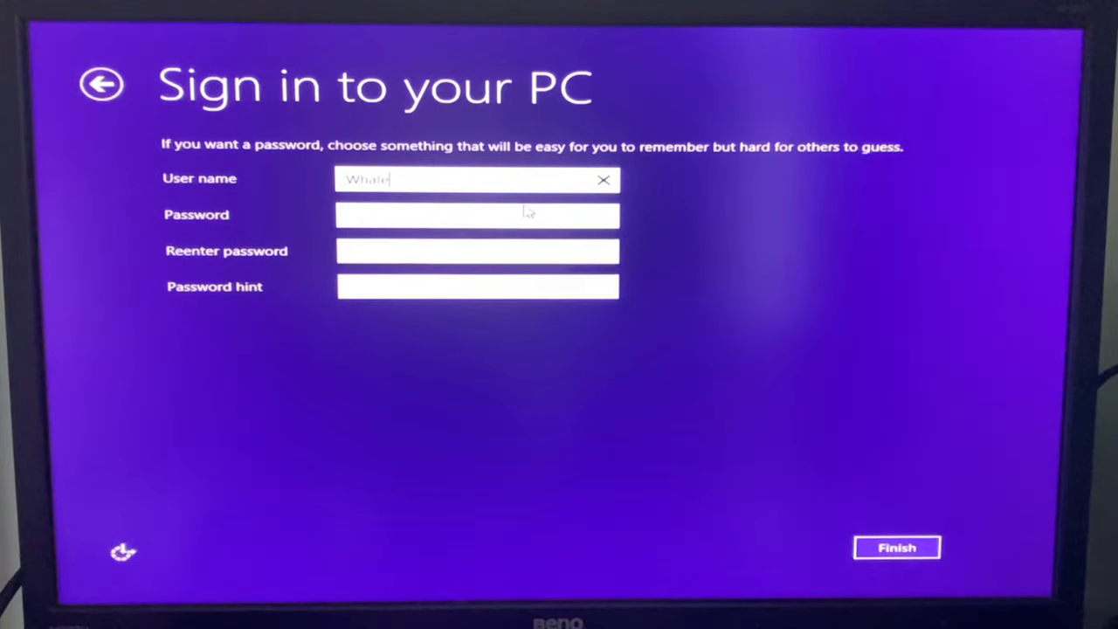
pyautogui.click(896, 548)
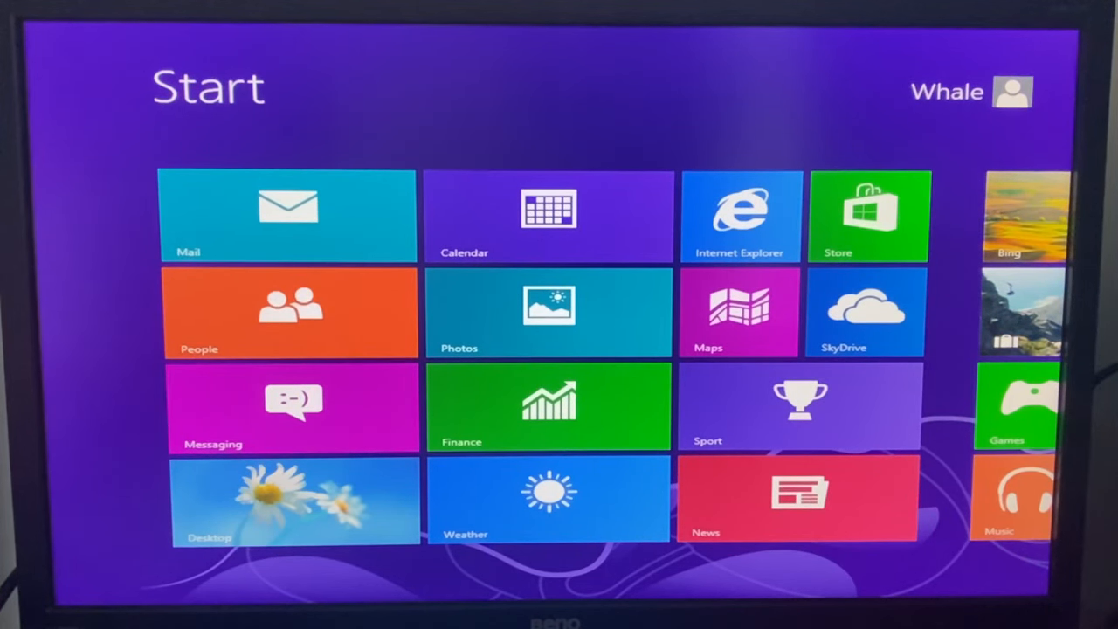
# Change the screen resolution to 1920 × 1080 and confirm keeping the changes
pyautogui.hscroll(3)
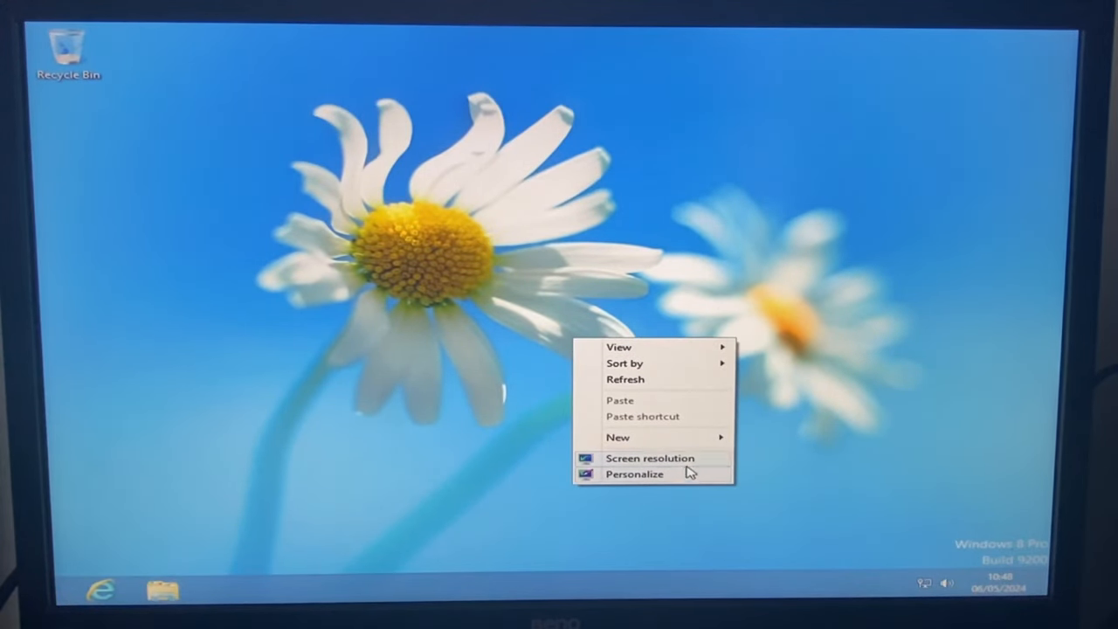
pyautogui.click(650, 458)
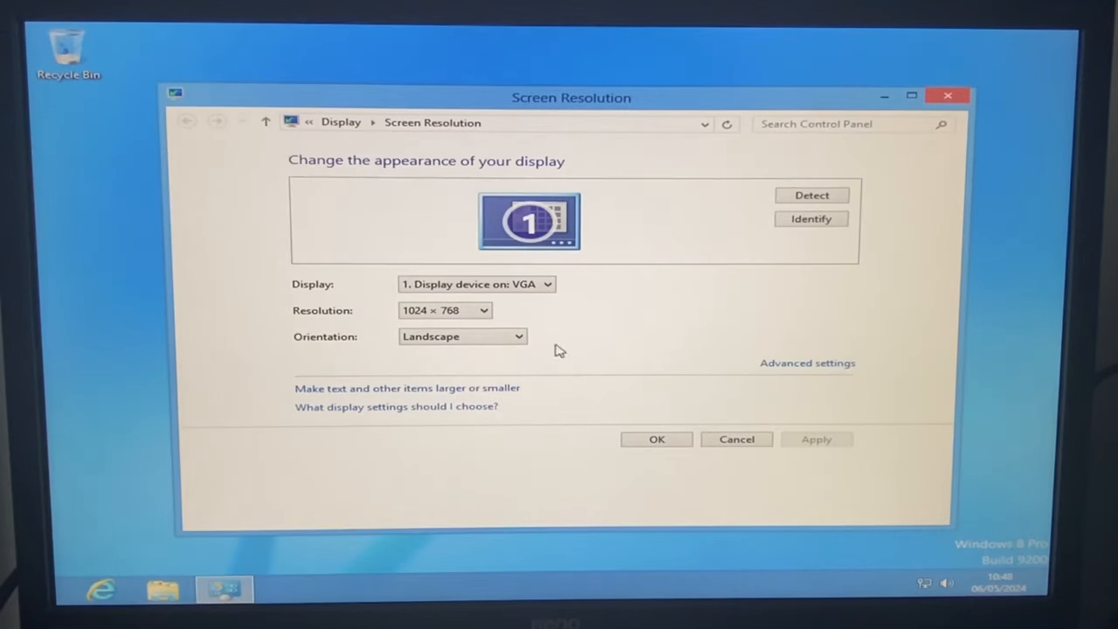
pyautogui.click(483, 310)
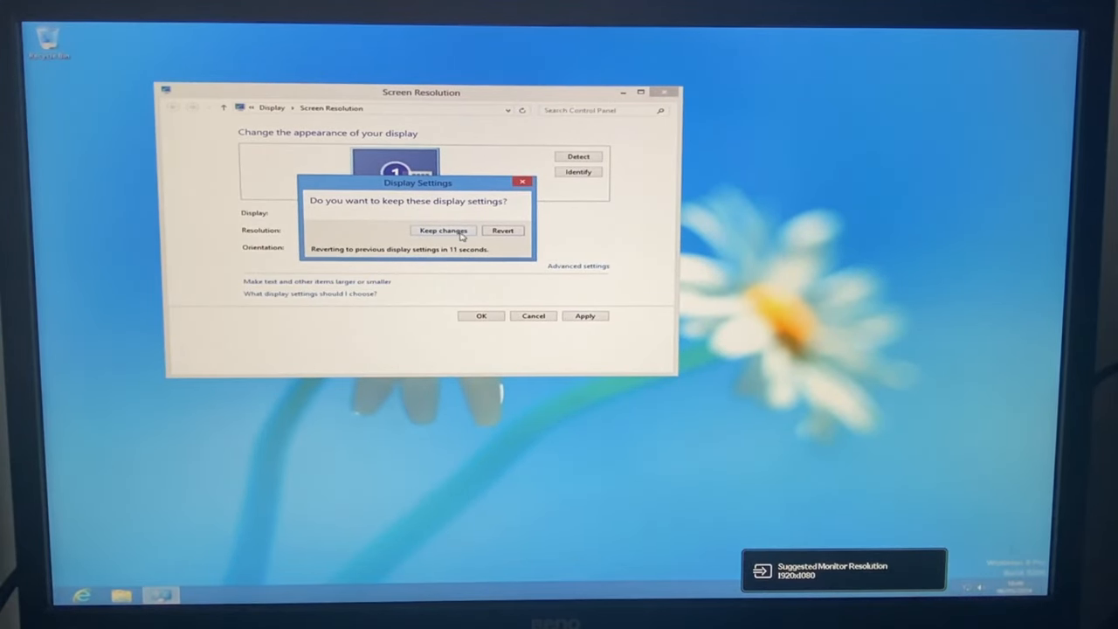
pyautogui.click(443, 229)
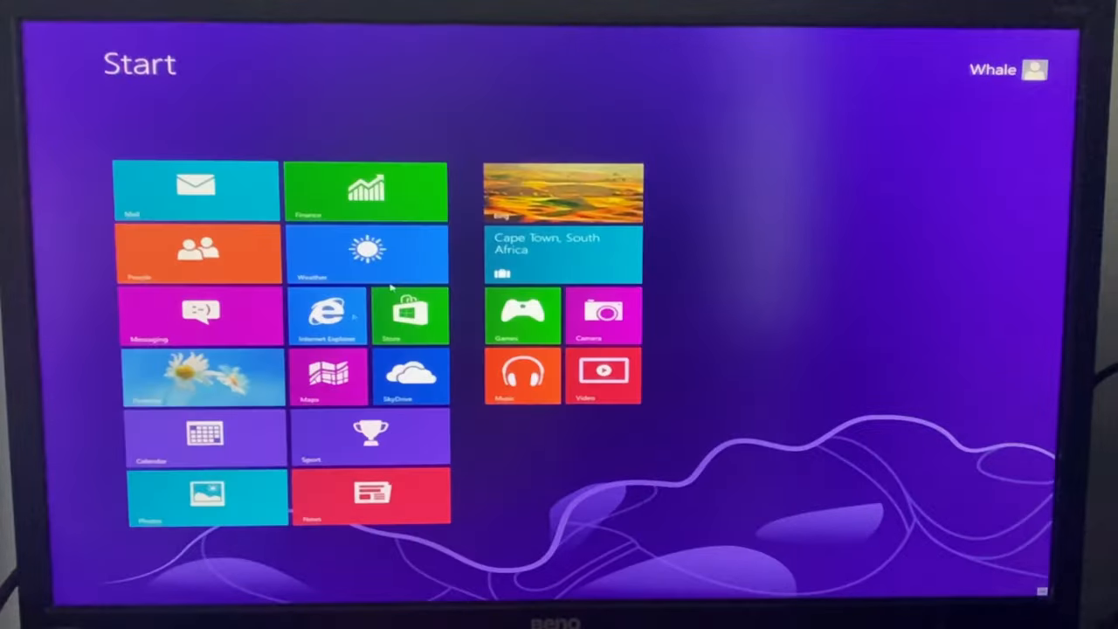
# Restart the PC from the Settings charm's Power options
pyautogui.click(992, 69)
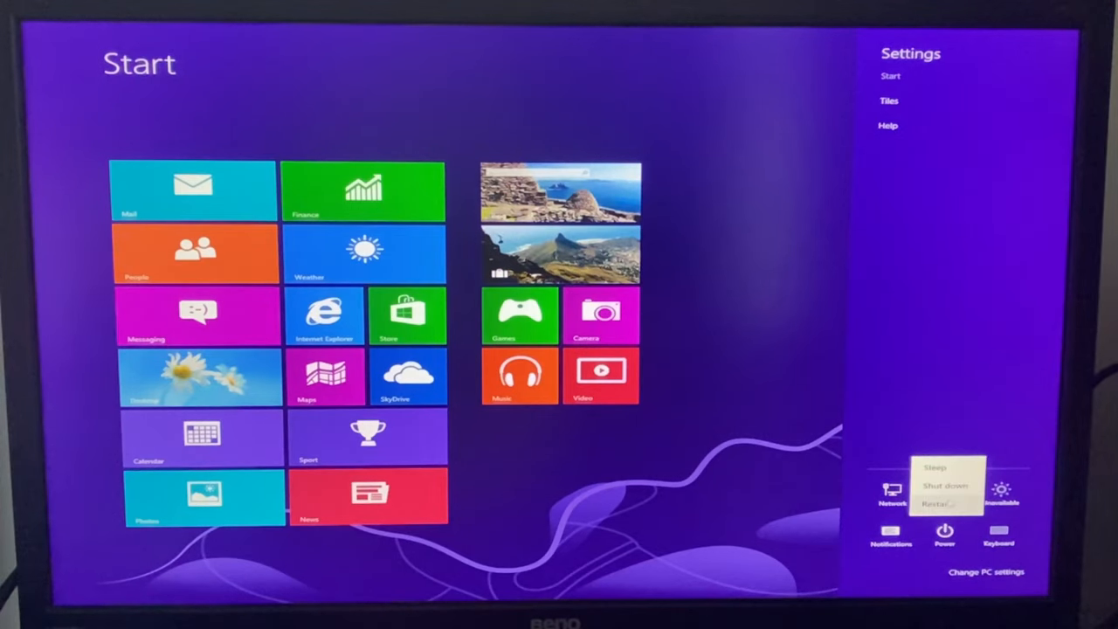
pyautogui.click(939, 504)
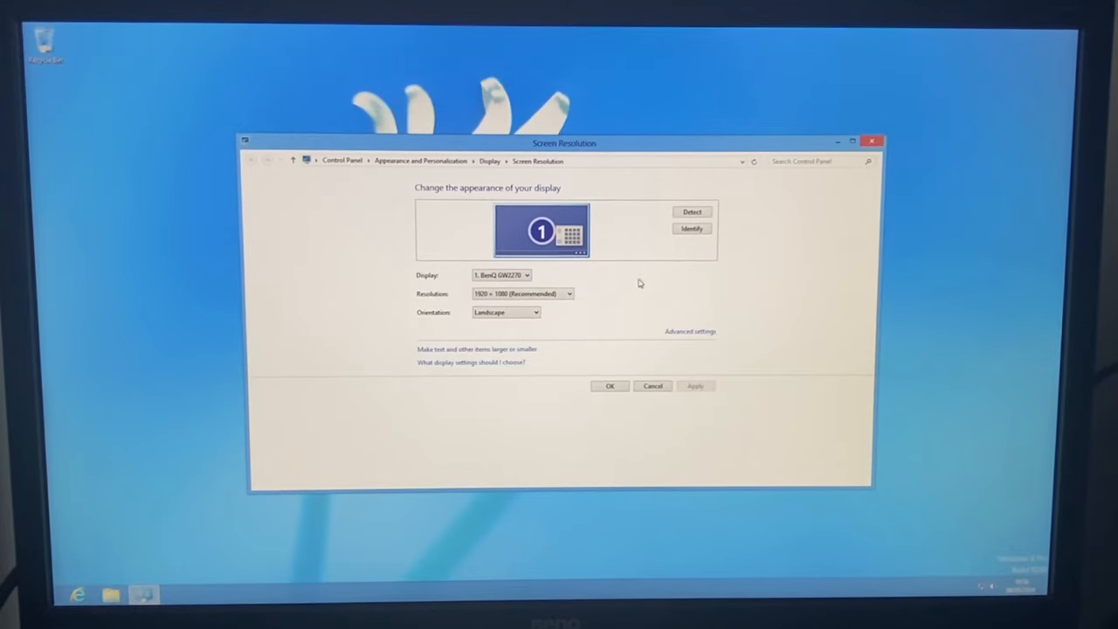
pyautogui.moveTo(587, 304)
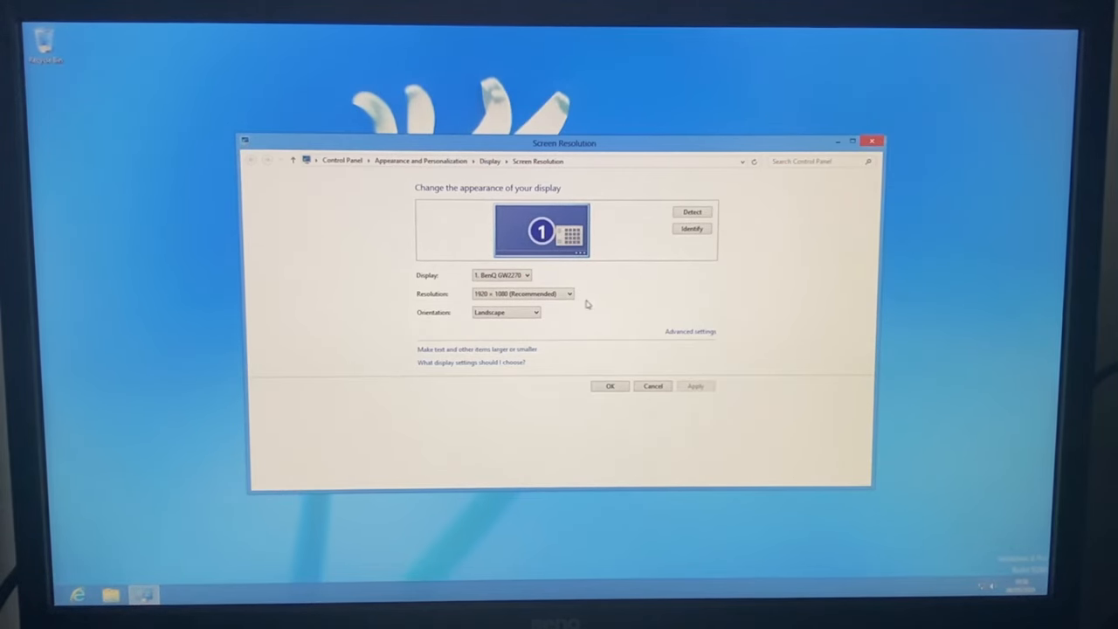
# Close Screen Resolution at 1920 × 1080 and adjust the speaker volume slider
pyautogui.click(568, 293)
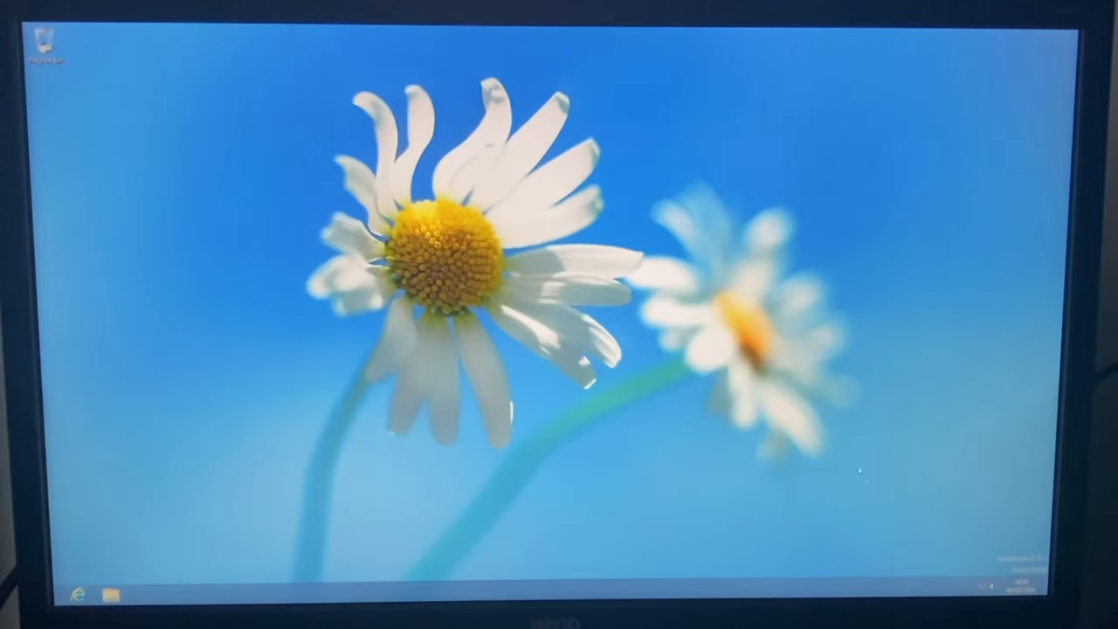
pyautogui.click(989, 584)
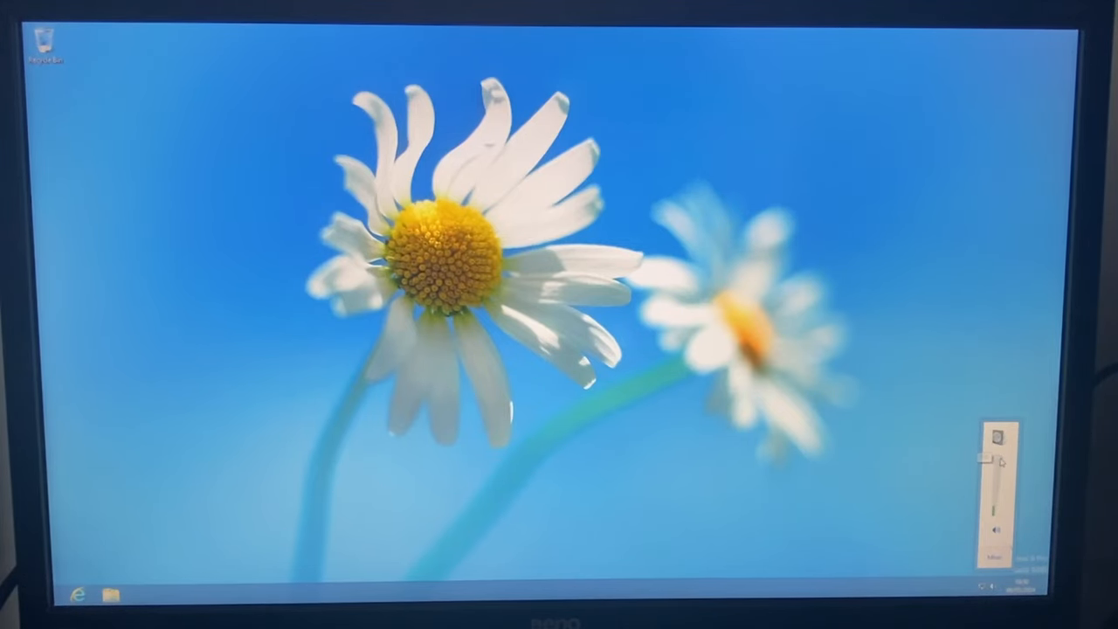
pyautogui.moveTo(994, 445); pyautogui.dragTo(994, 489)
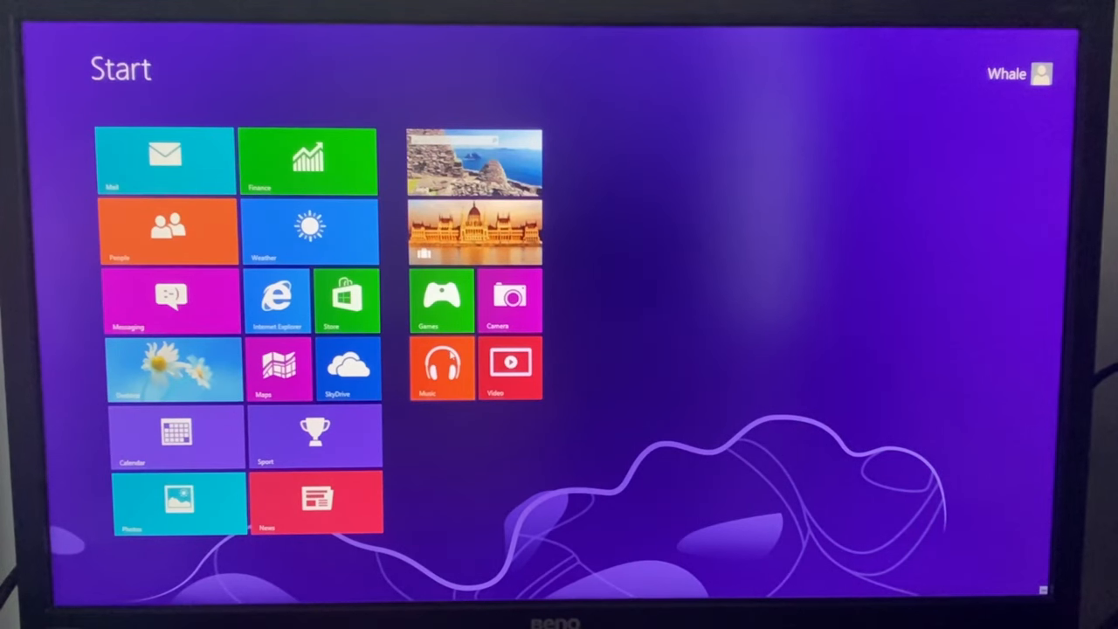
pyautogui.moveTo(778, 313)
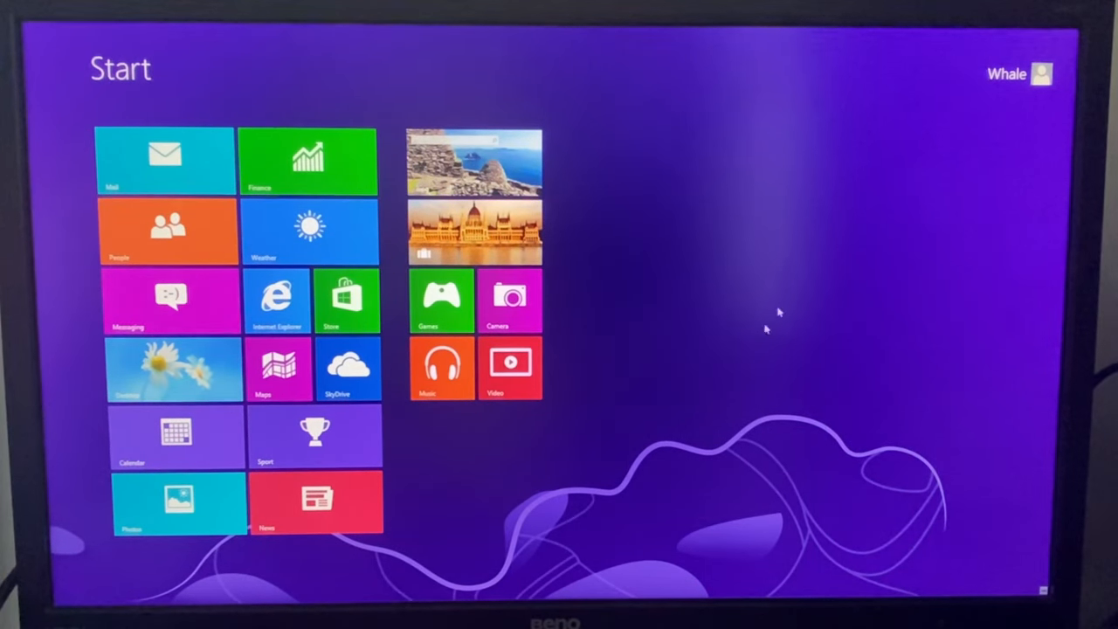